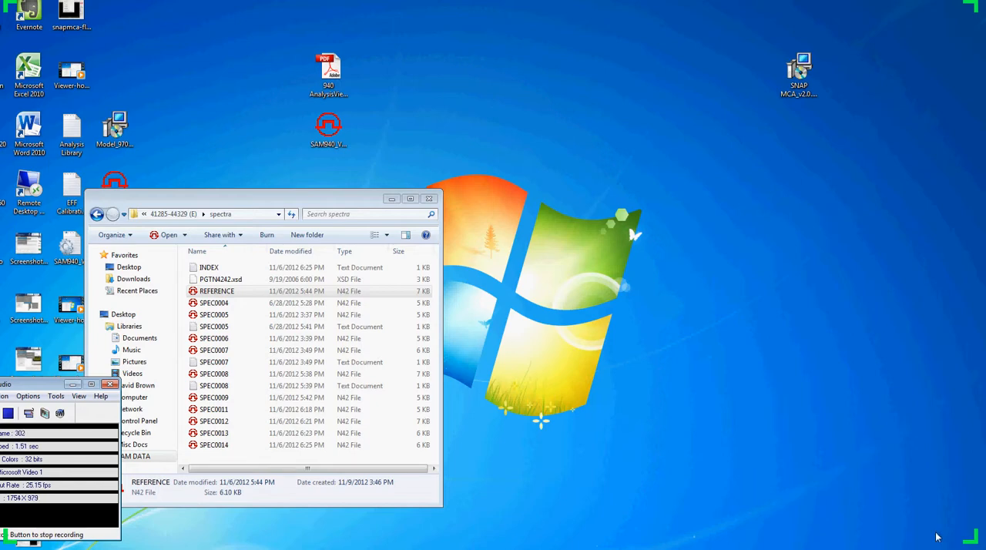
{"action": "mouse_move", "coordinate": [527, 353]}
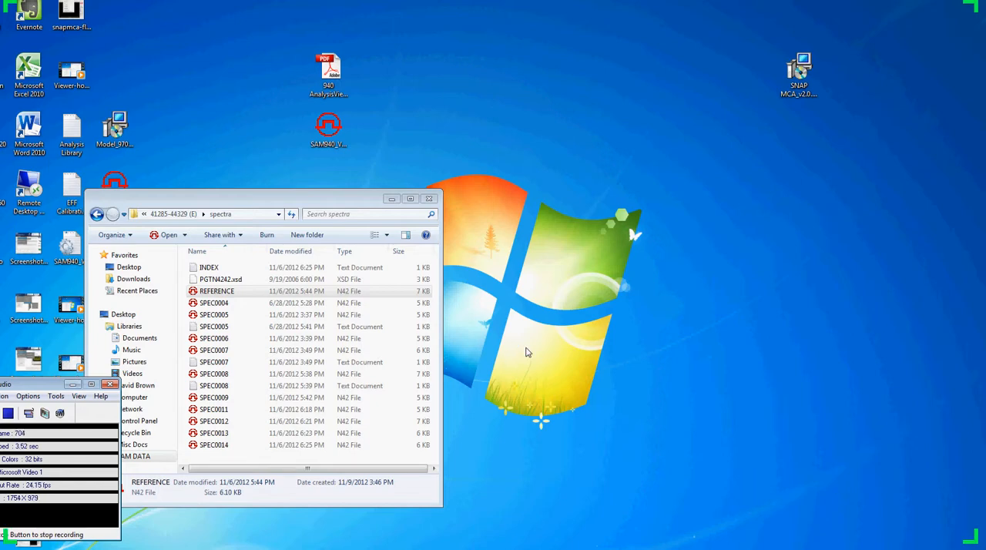
{"action": "mouse_move", "coordinate": [552, 346]}
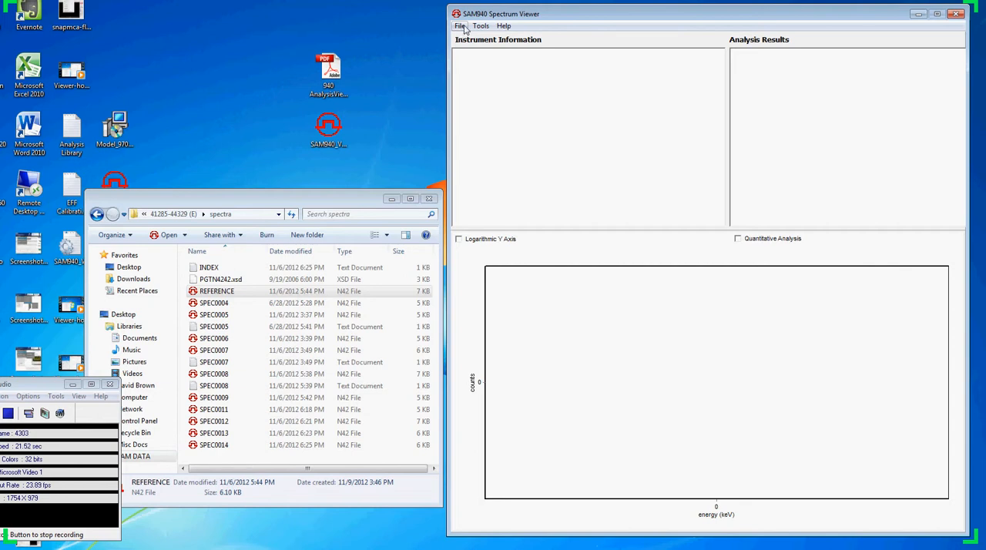
{"action": "left_click", "coordinate": [459, 25]}
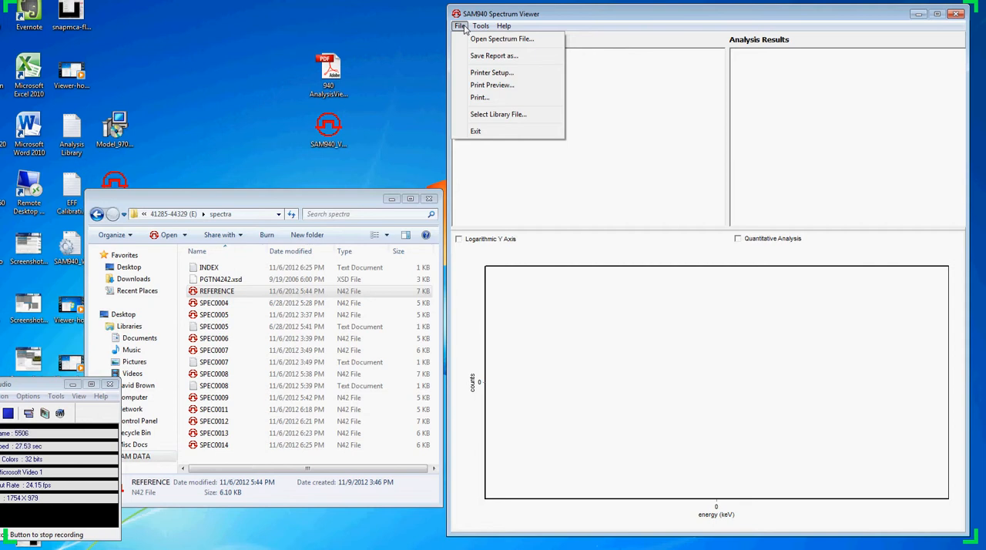
{"action": "mouse_move", "coordinate": [493, 56]}
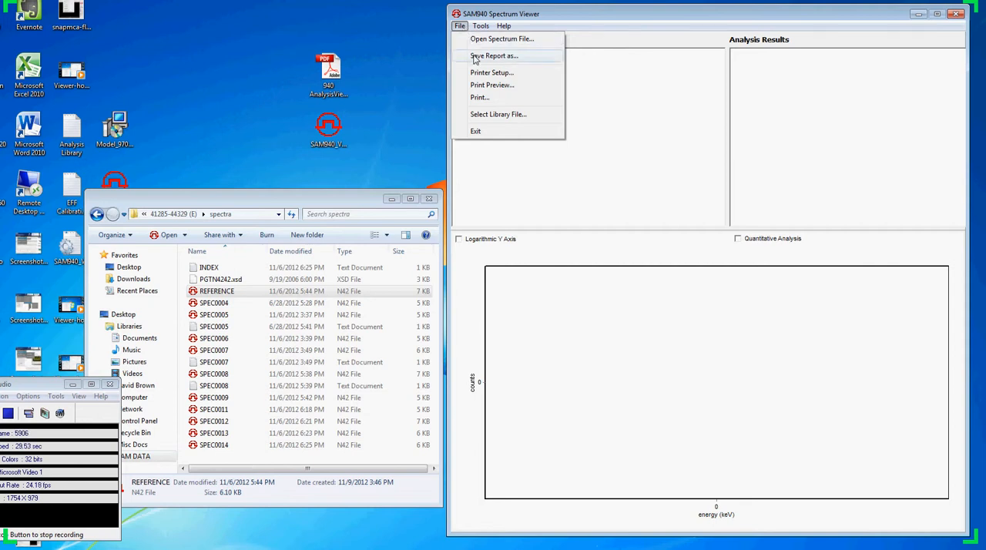
{"action": "mouse_move", "coordinate": [491, 71]}
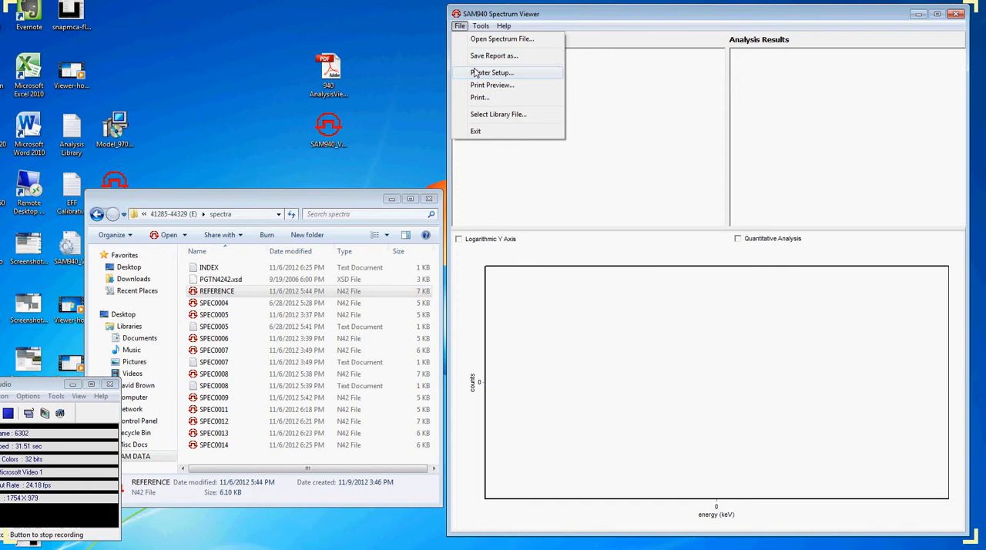
{"action": "left_click", "coordinate": [502, 25]}
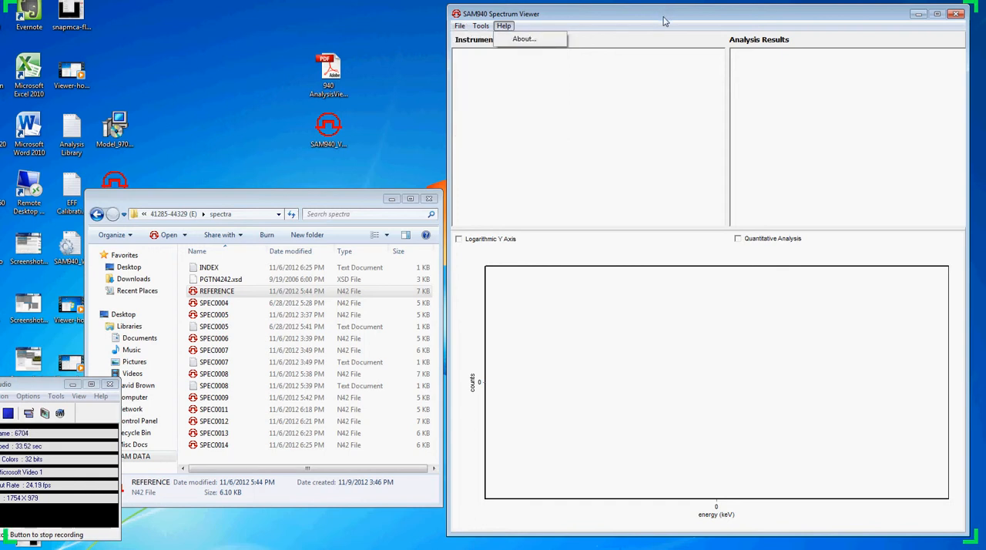
{"action": "left_click", "coordinate": [616, 23]}
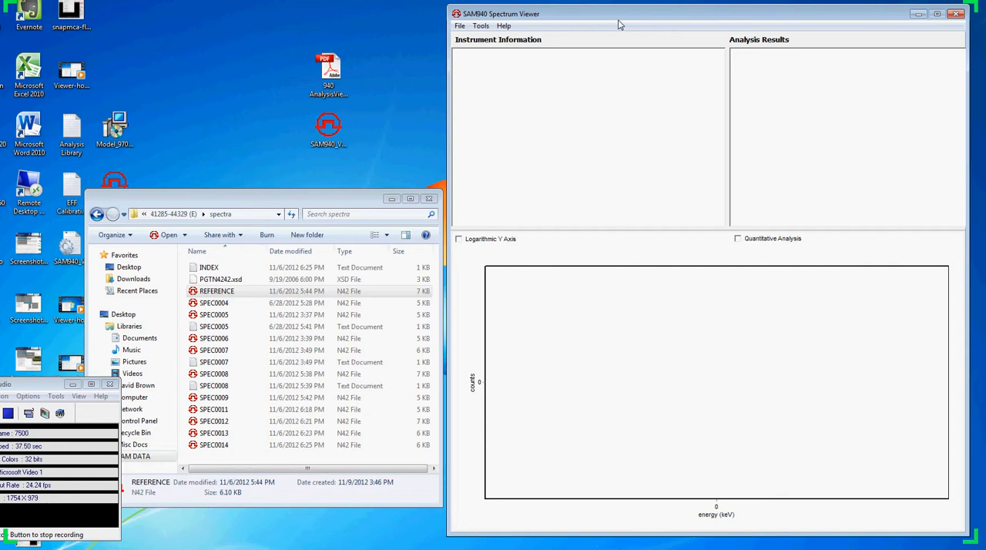
{"action": "mouse_move", "coordinate": [481, 25]}
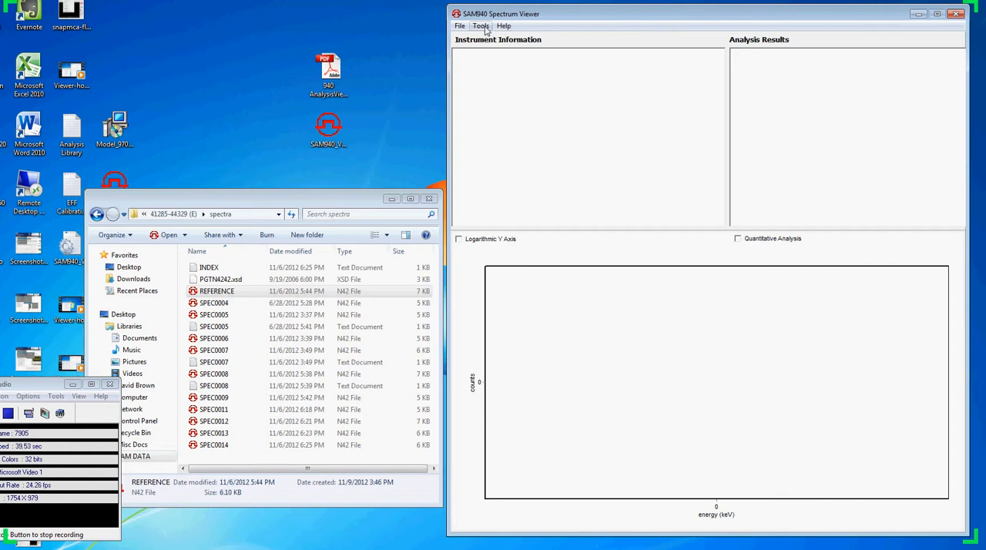
{"action": "left_click", "coordinate": [480, 25]}
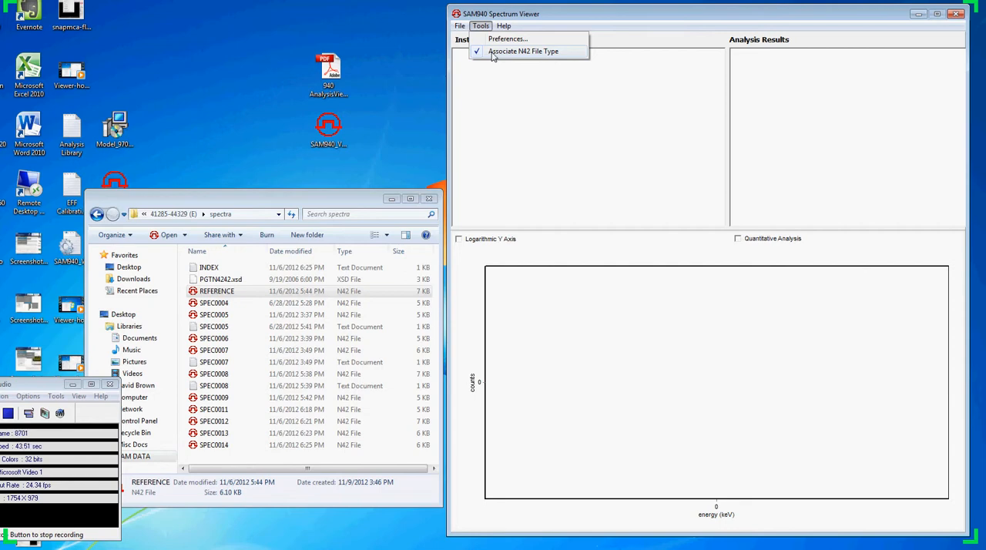
{"action": "left_click", "coordinate": [523, 51]}
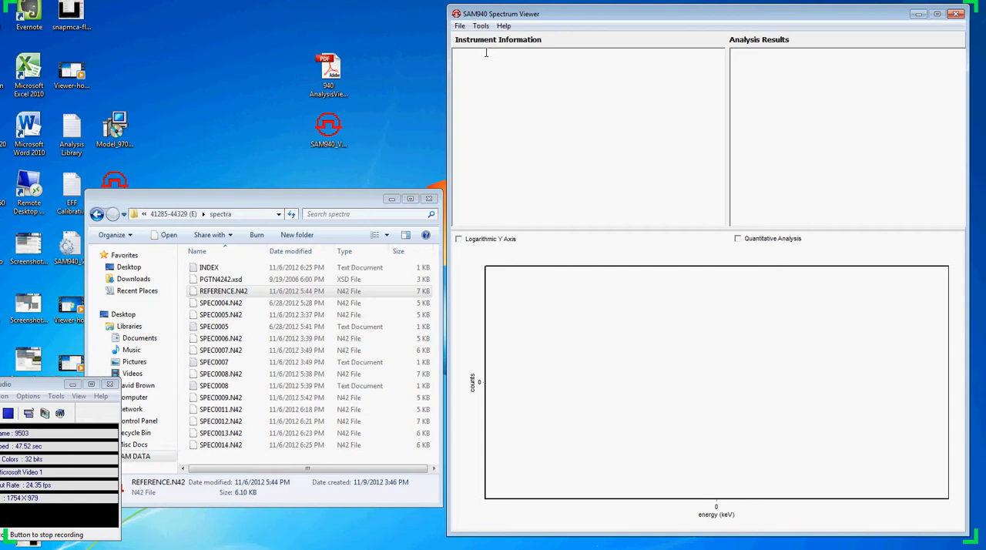
{"action": "left_click", "coordinate": [481, 24]}
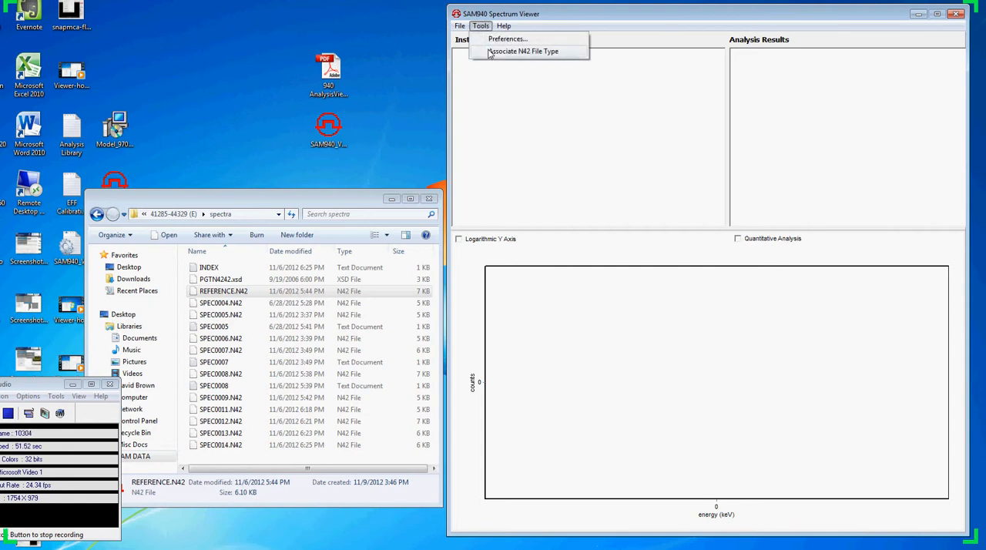
{"action": "left_click", "coordinate": [524, 51]}
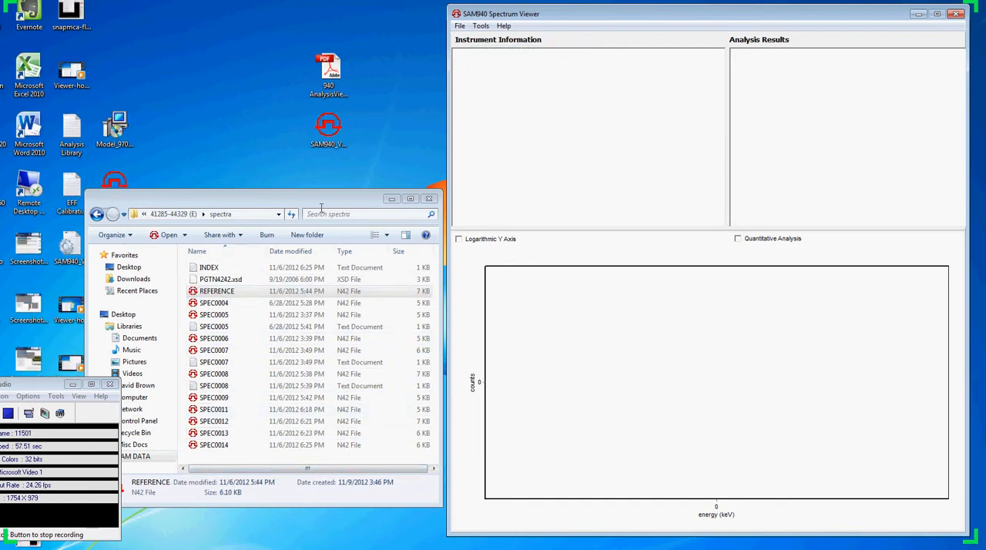
{"action": "left_click", "coordinate": [481, 24]}
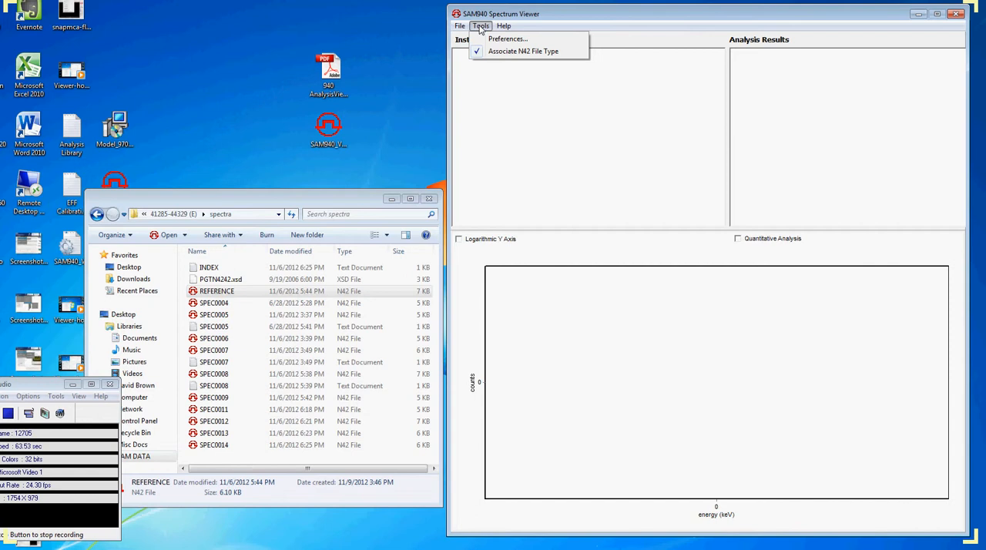
{"action": "mouse_move", "coordinate": [474, 34]}
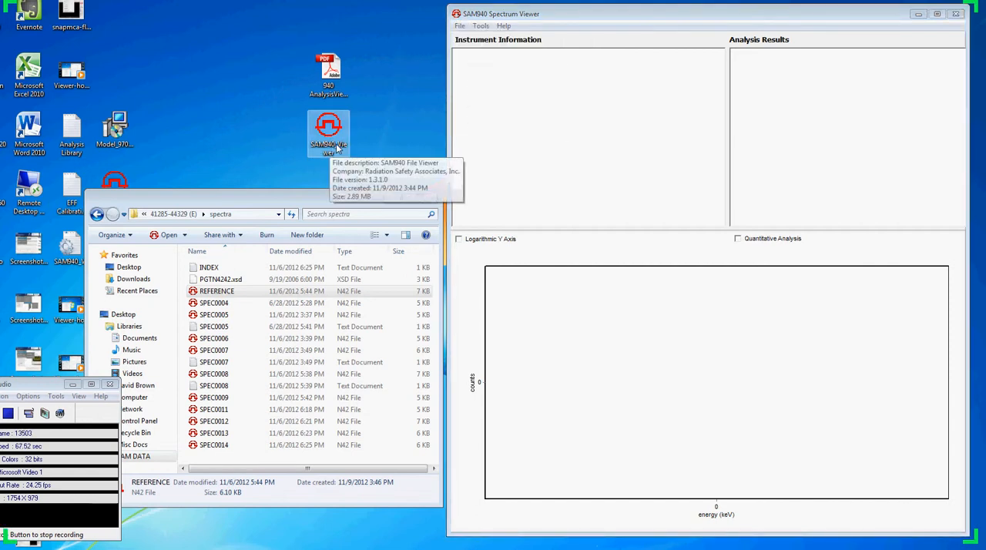
{"action": "mouse_move", "coordinate": [358, 140]}
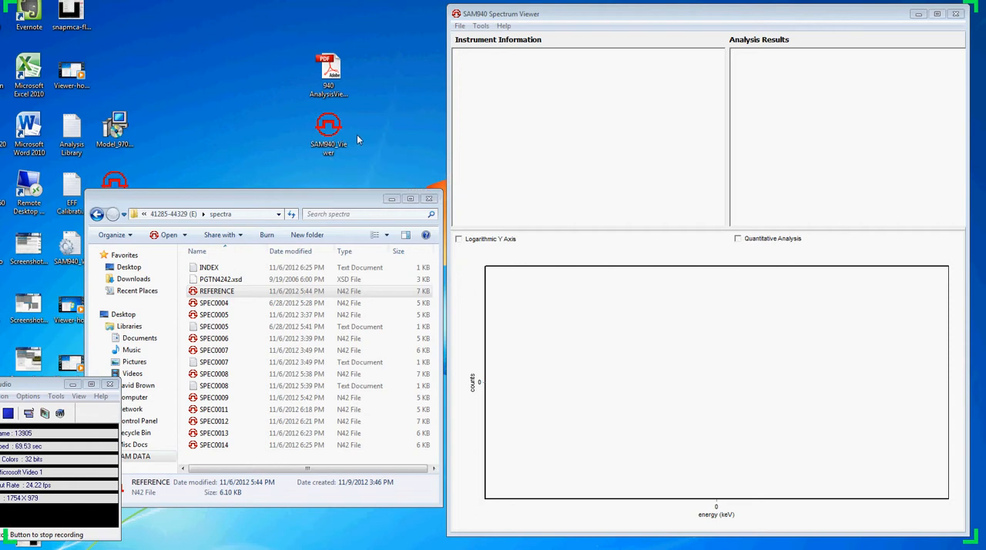
{"action": "mouse_move", "coordinate": [379, 136]}
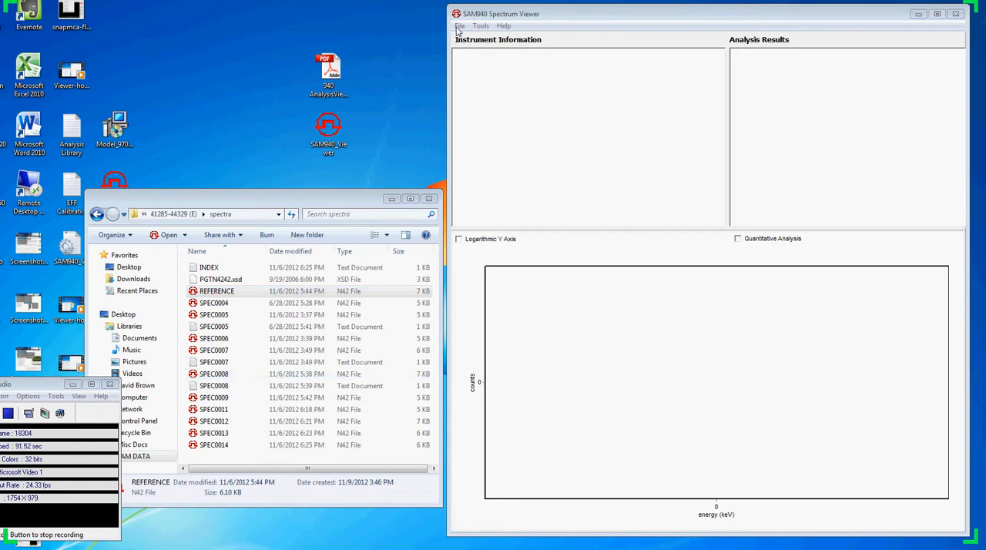
{"action": "left_click", "coordinate": [459, 24]}
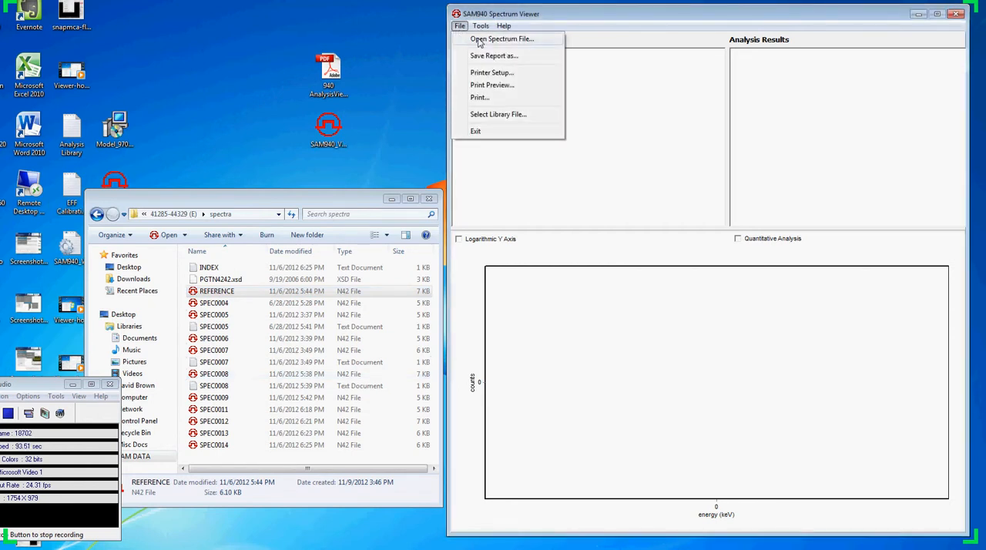
{"action": "left_click", "coordinate": [502, 38]}
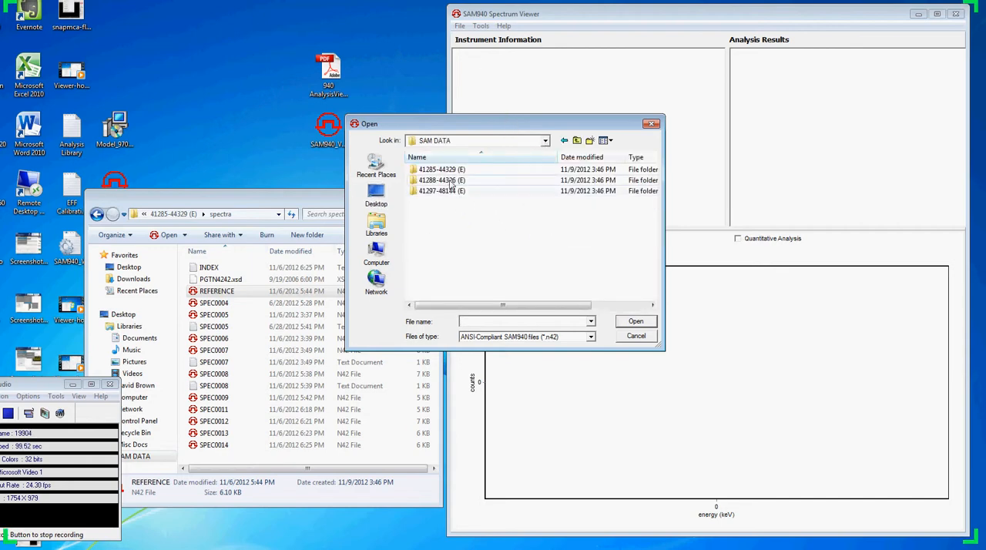
{"action": "double_click", "coordinate": [440, 169]}
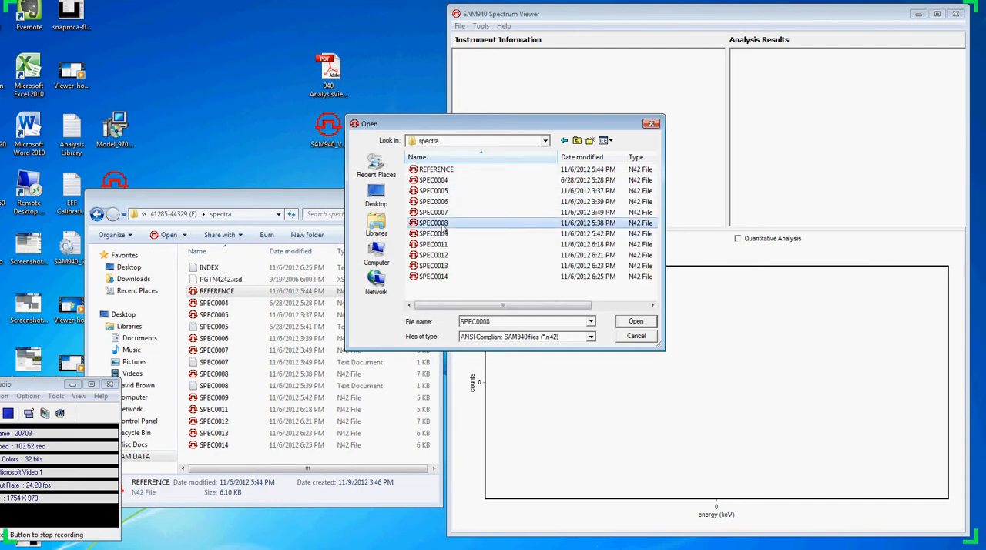
{"action": "left_click", "coordinate": [634, 321]}
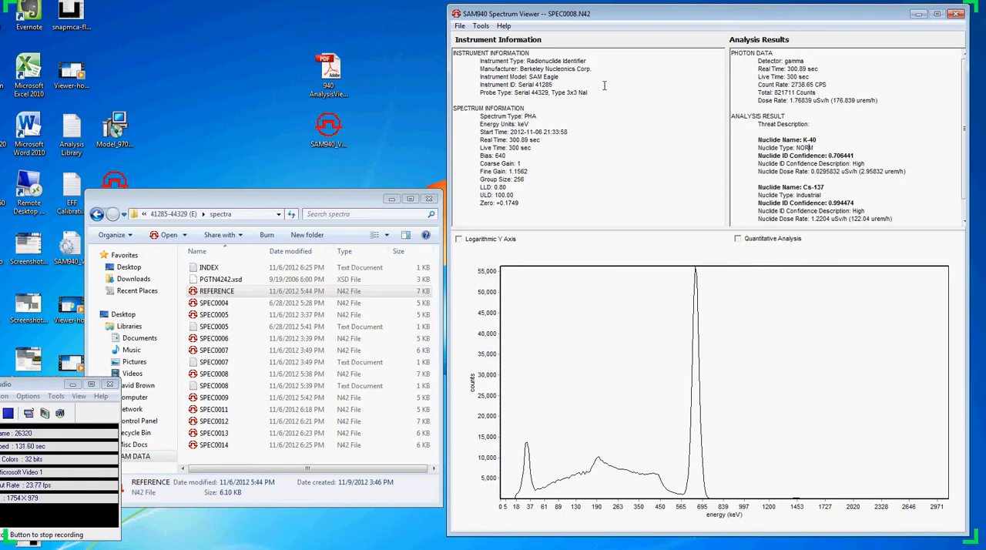
{"action": "left_click", "coordinate": [481, 24]}
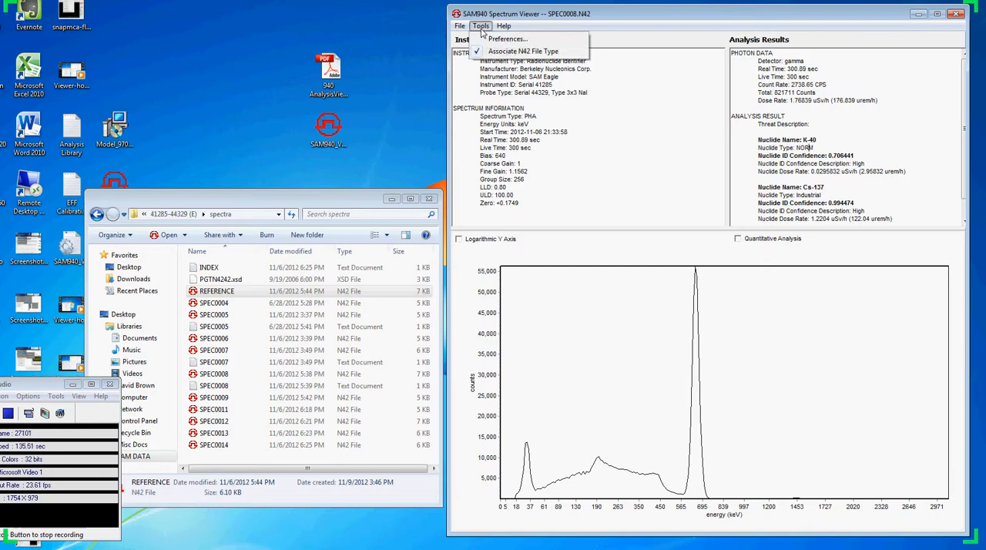
{"action": "mouse_move", "coordinate": [259, 280]}
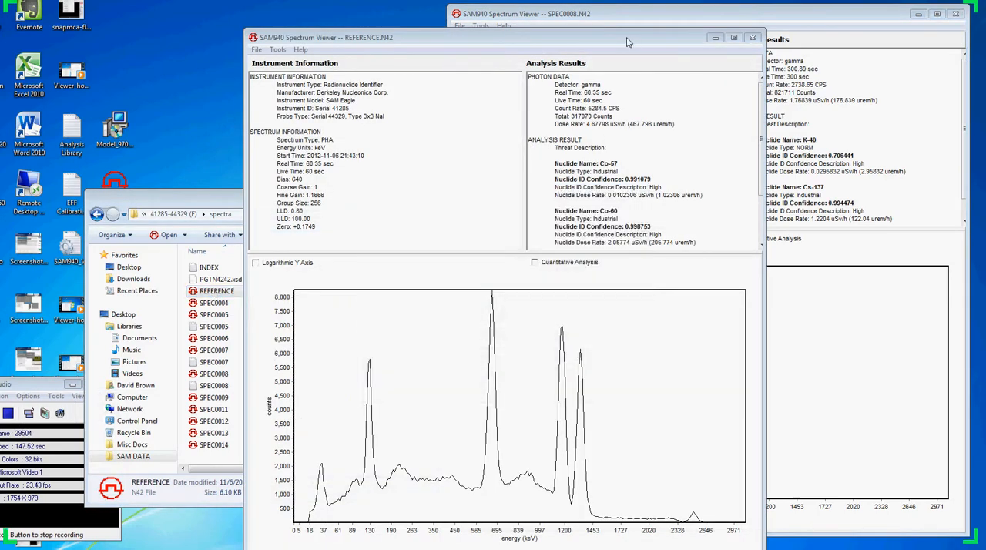
{"action": "left_click", "coordinate": [733, 37]}
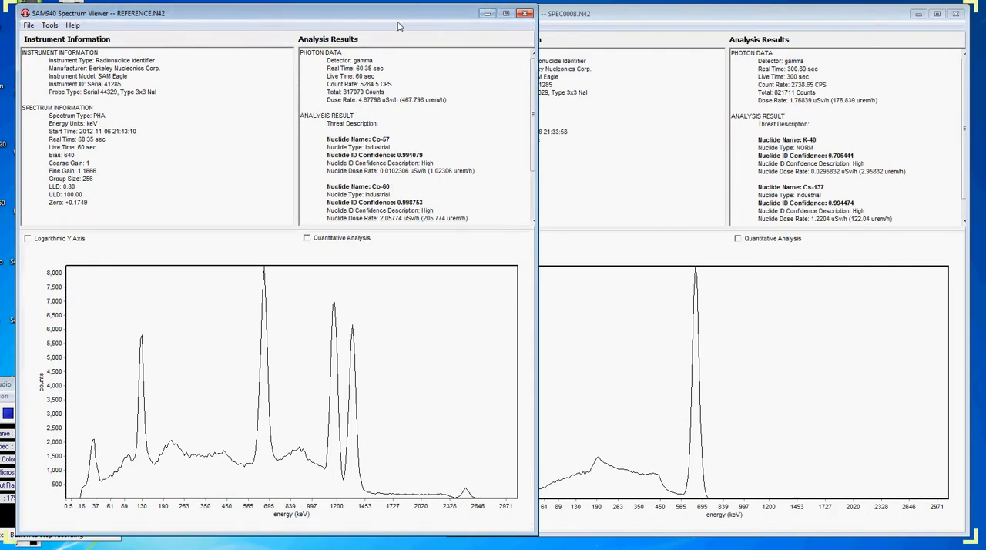
{"action": "mouse_move", "coordinate": [408, 35]}
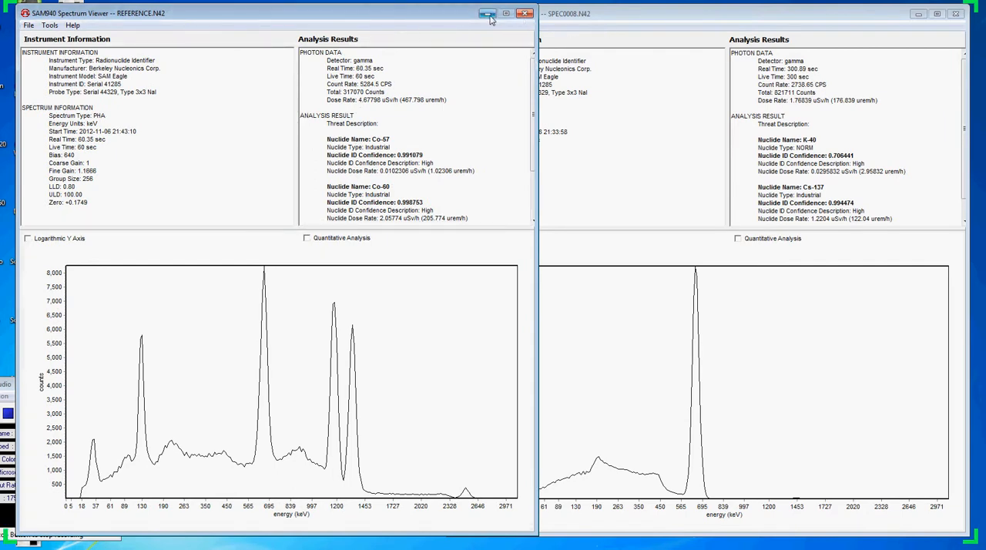
{"action": "left_click", "coordinate": [462, 24]}
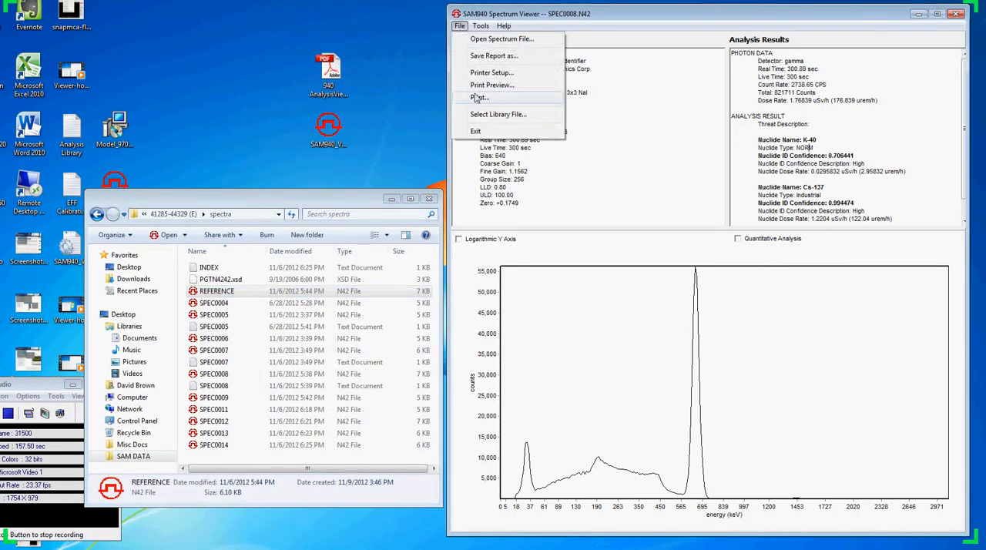
{"action": "mouse_move", "coordinate": [491, 84]}
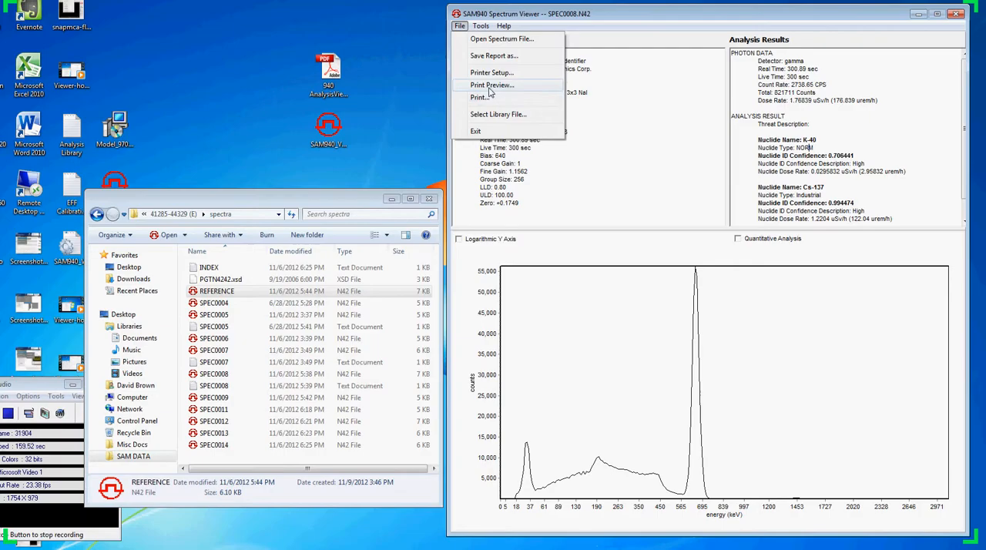
{"action": "left_click", "coordinate": [491, 85]}
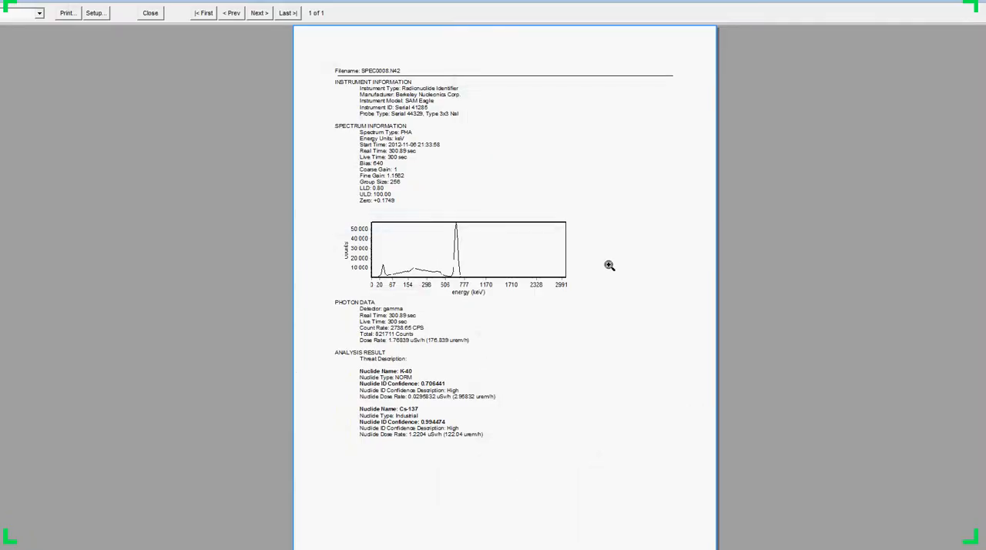
{"action": "mouse_move", "coordinate": [862, 72]}
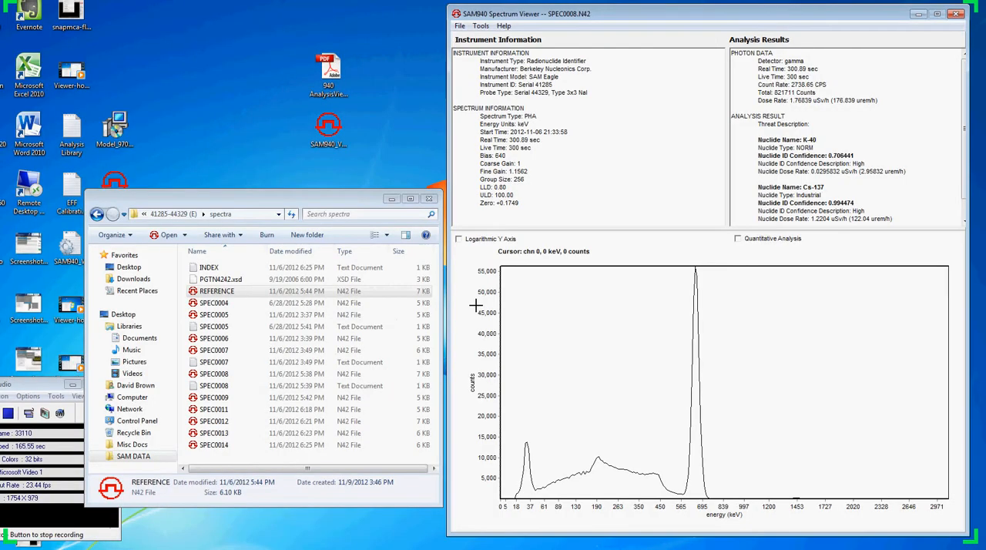
{"action": "mouse_move", "coordinate": [690, 351]}
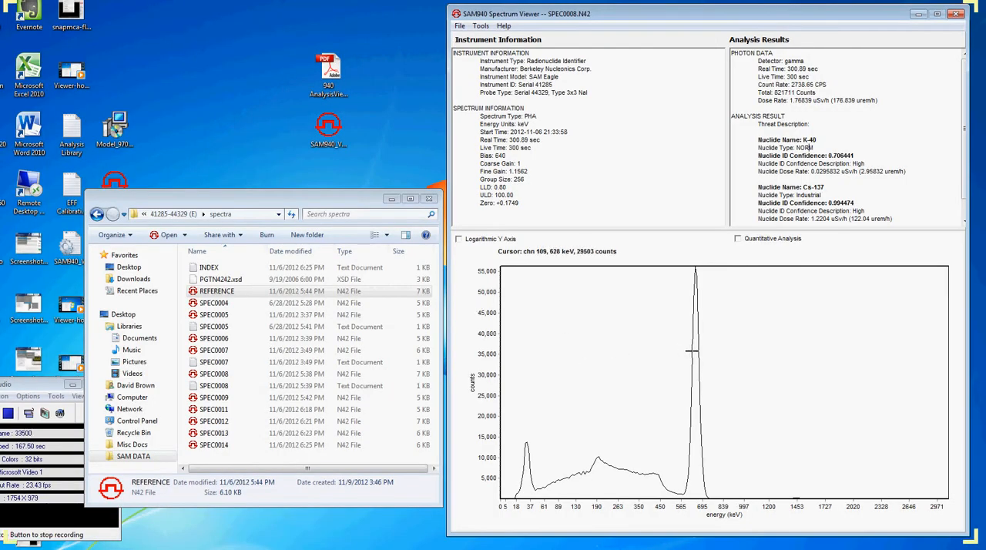
{"action": "mouse_move", "coordinate": [653, 271]}
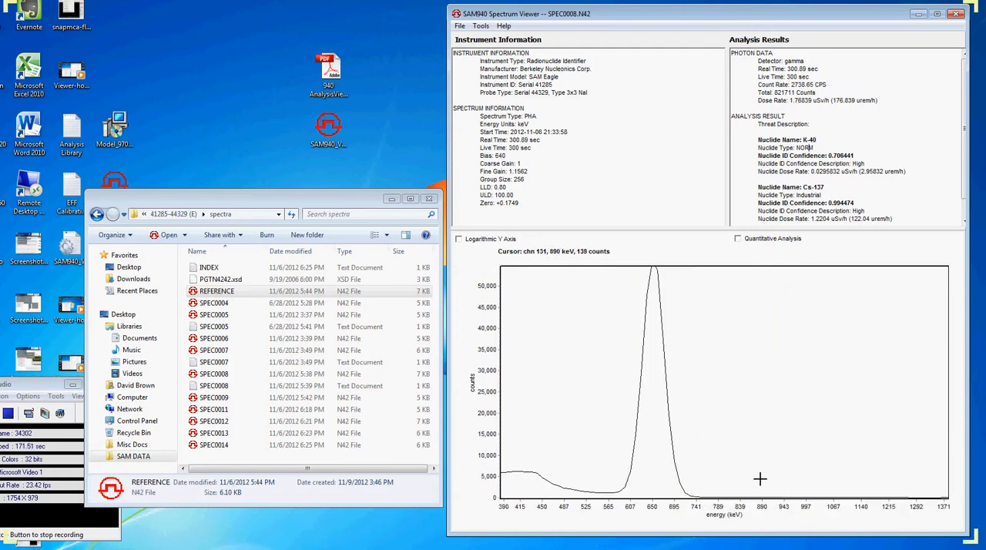
{"action": "left_click_drag", "start_coordinate": [589, 274], "coordinate": [755, 487]}
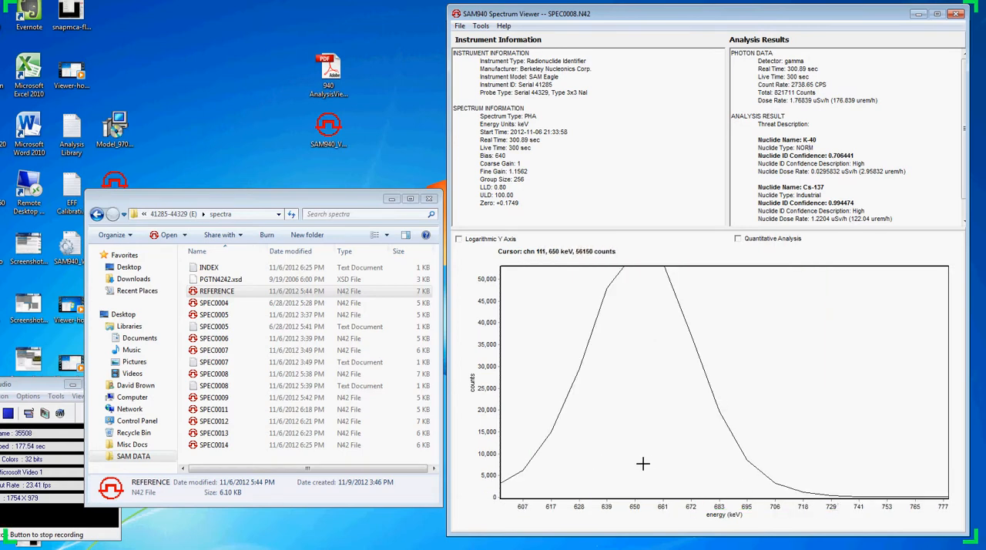
{"action": "mouse_move", "coordinate": [657, 380]}
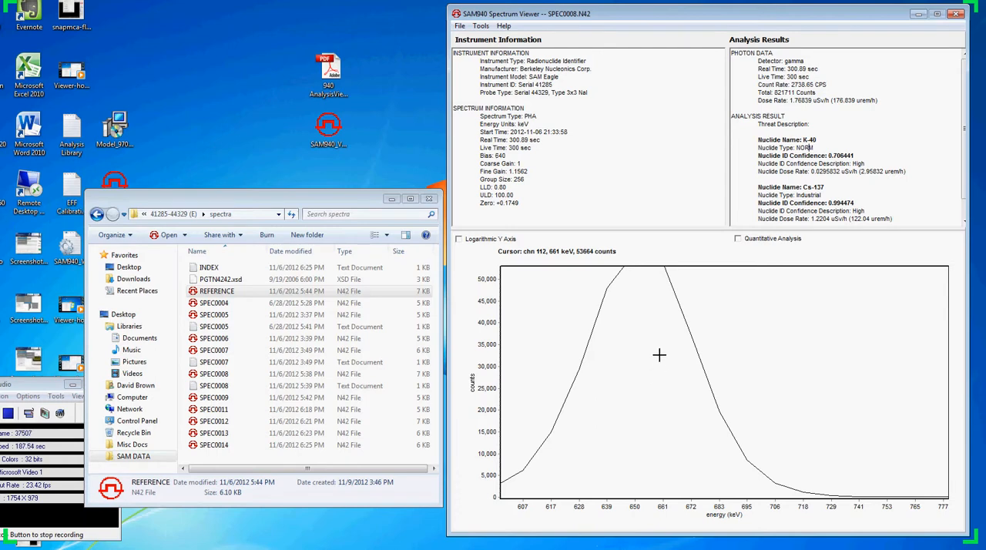
{"action": "mouse_move", "coordinate": [653, 342]}
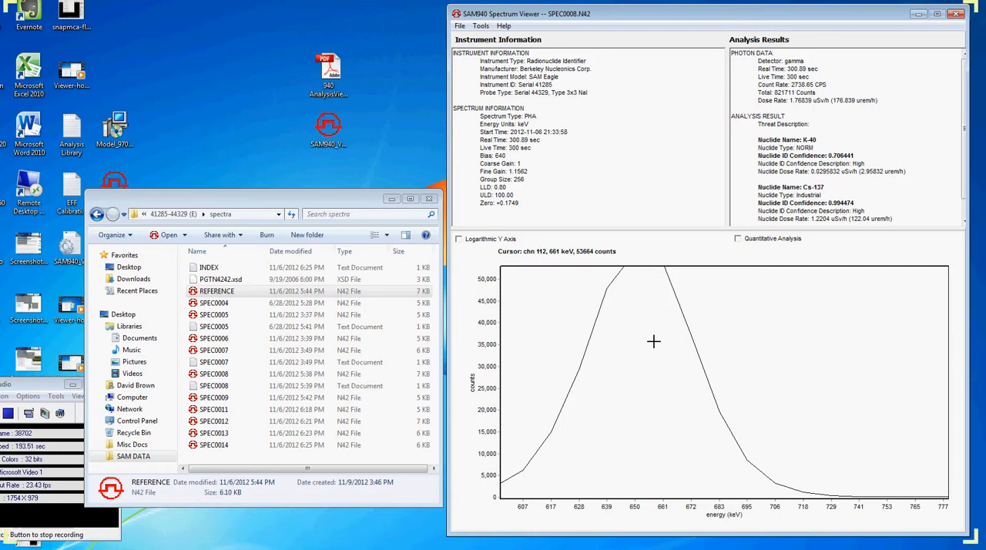
{"action": "mouse_move", "coordinate": [687, 437]}
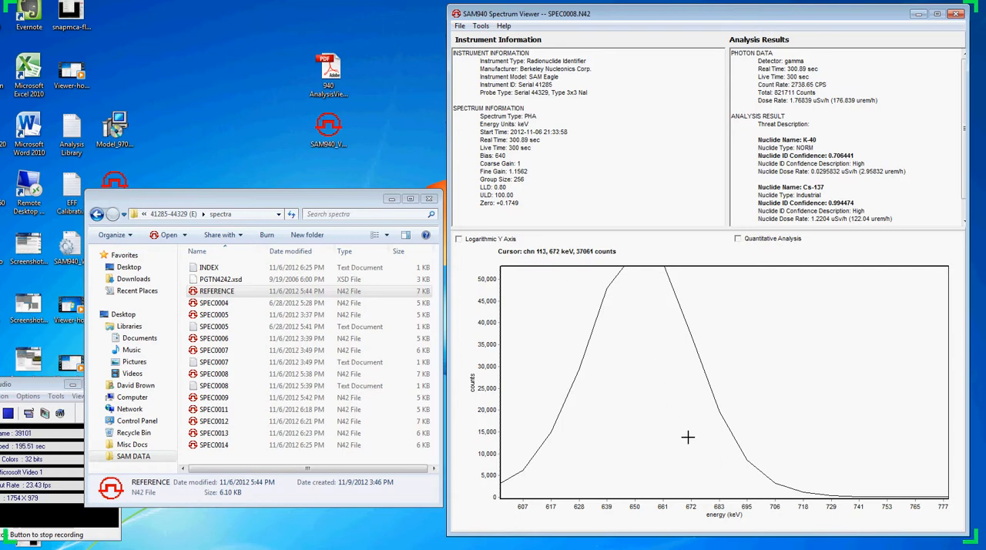
{"action": "mouse_move", "coordinate": [785, 499]}
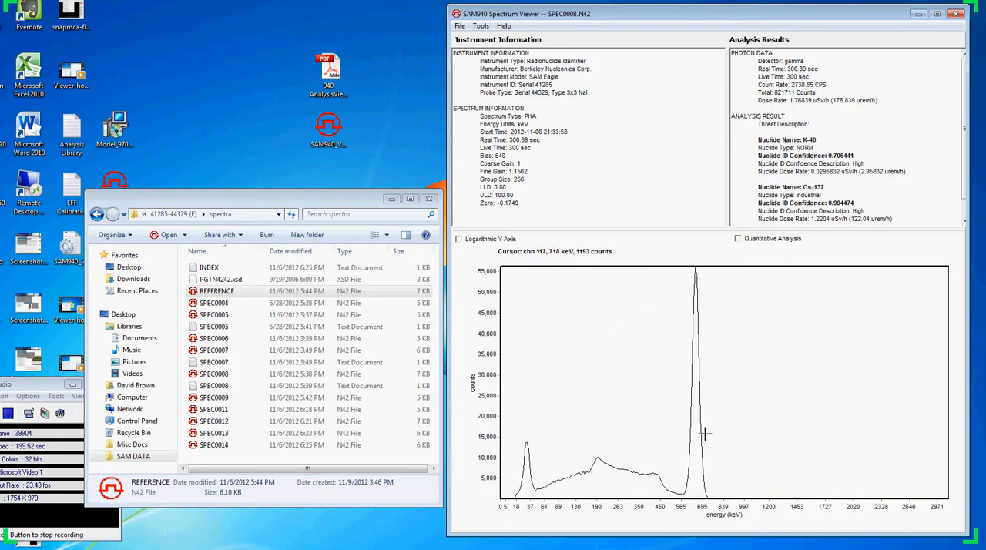
{"action": "mouse_move", "coordinate": [609, 287]}
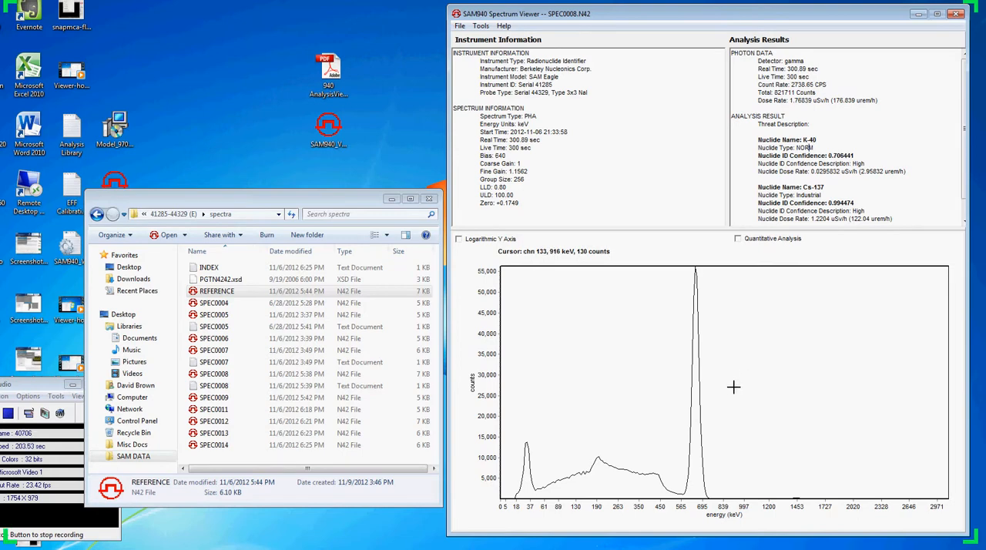
{"action": "mouse_move", "coordinate": [741, 368]}
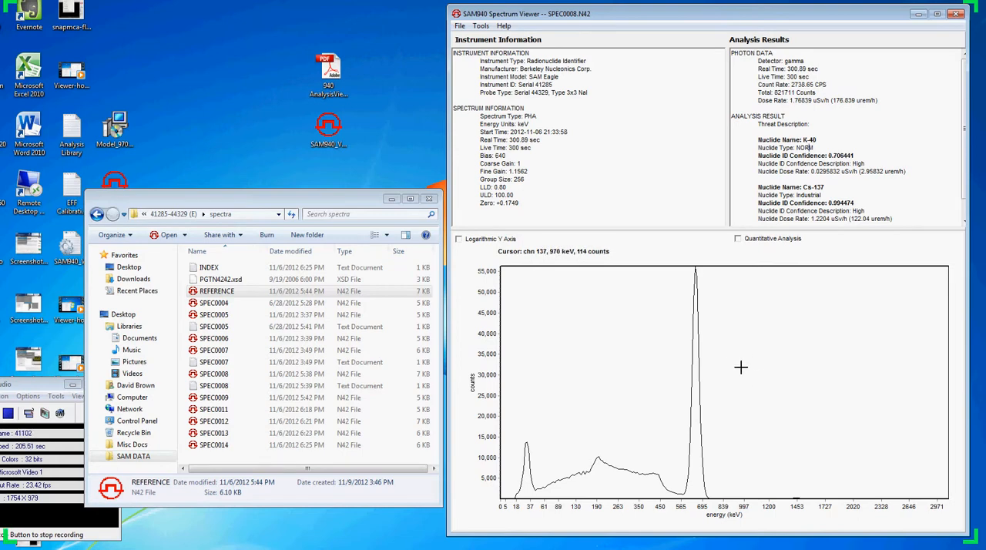
{"action": "mouse_move", "coordinate": [738, 370]}
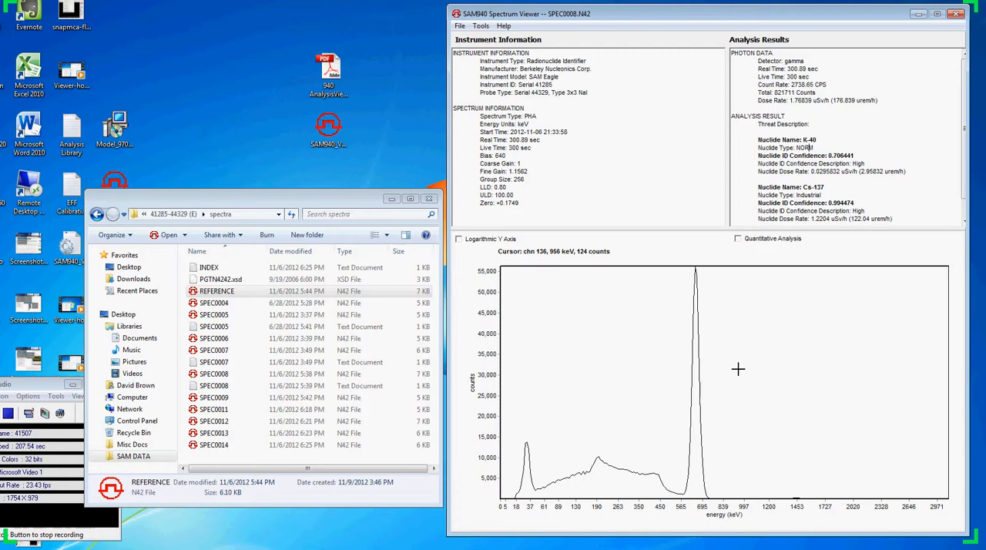
{"action": "mouse_move", "coordinate": [598, 376]}
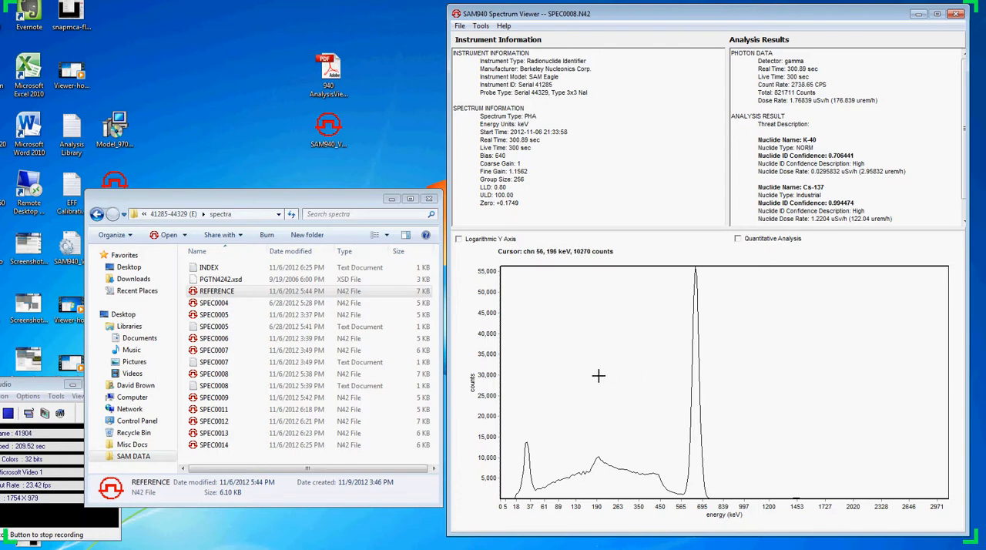
{"action": "mouse_move", "coordinate": [562, 350]}
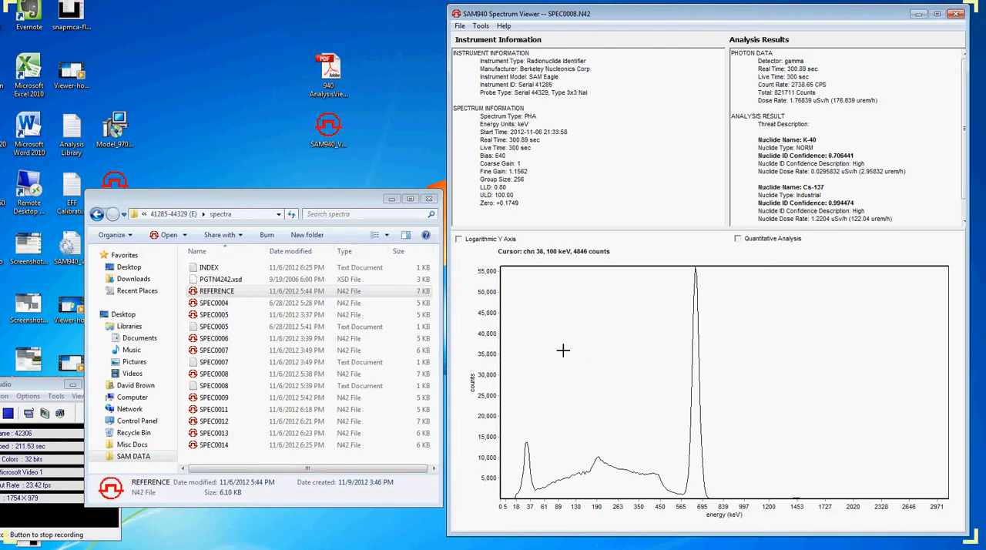
{"action": "mouse_move", "coordinate": [459, 241]}
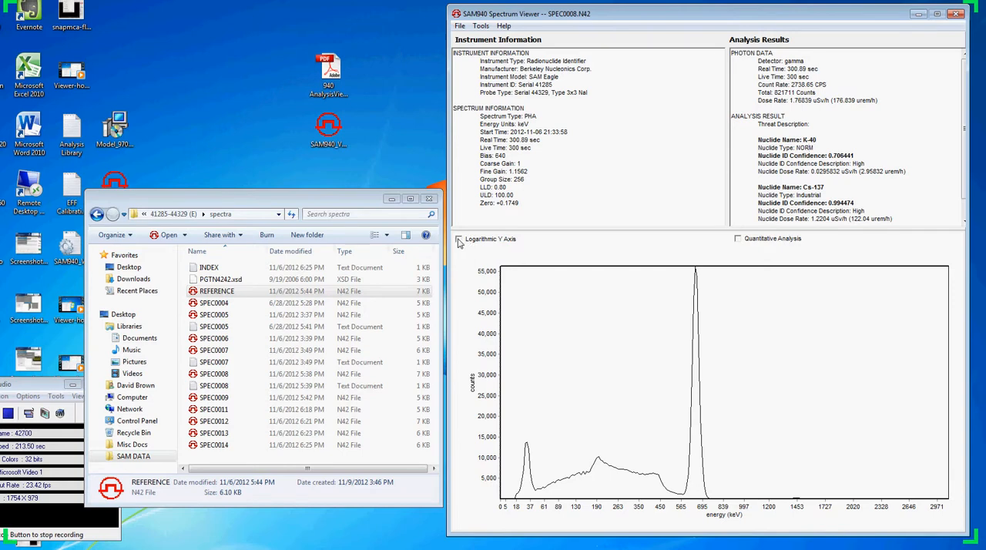
Toggle the Logarithmic Y Axis and Quantitative Analysis views on and back off.
{"action": "left_click", "coordinate": [457, 239]}
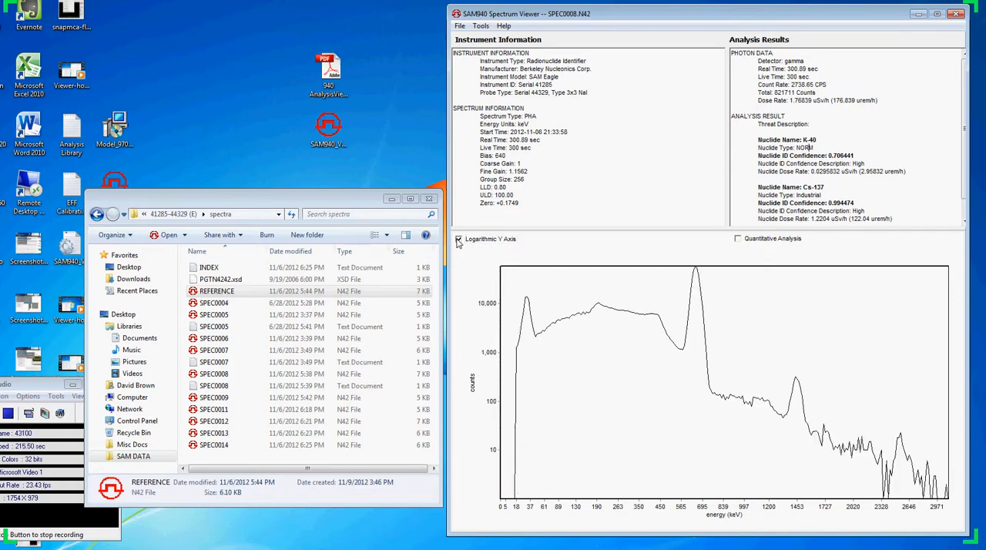
{"action": "left_click", "coordinate": [459, 238]}
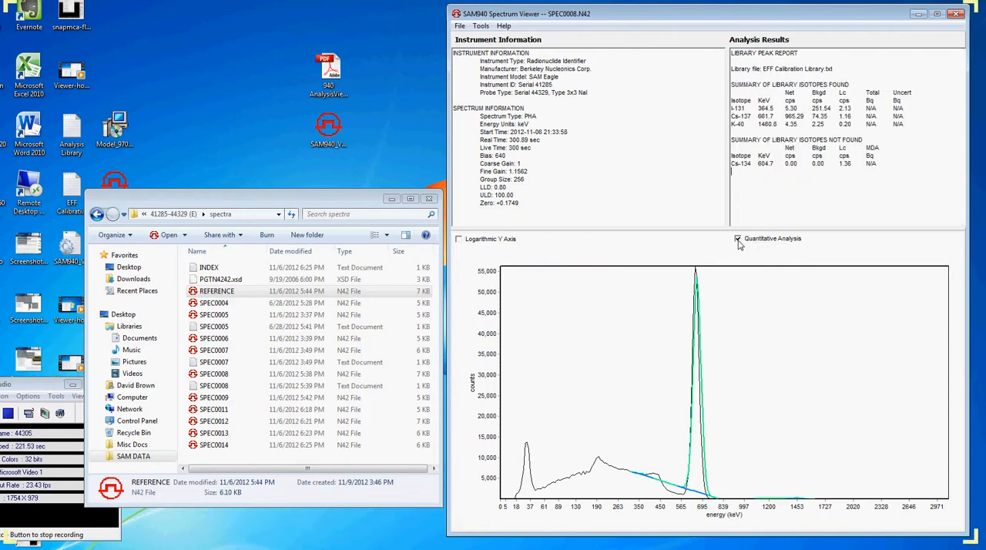
{"action": "left_click", "coordinate": [736, 237]}
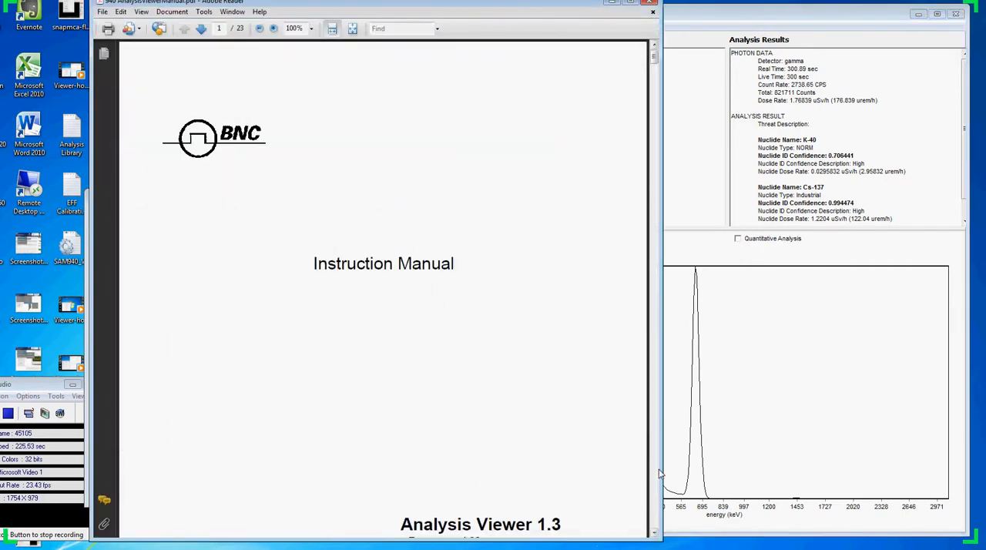
Page the manual forward to page 11 and magnify it to 150%.
{"action": "left_click", "coordinate": [200, 28]}
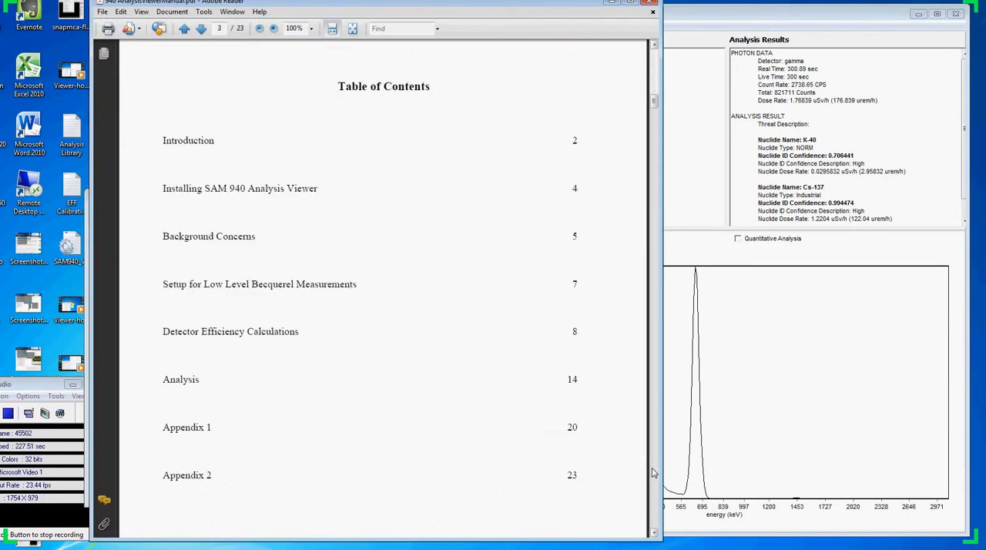
{"action": "left_click", "coordinate": [200, 27]}
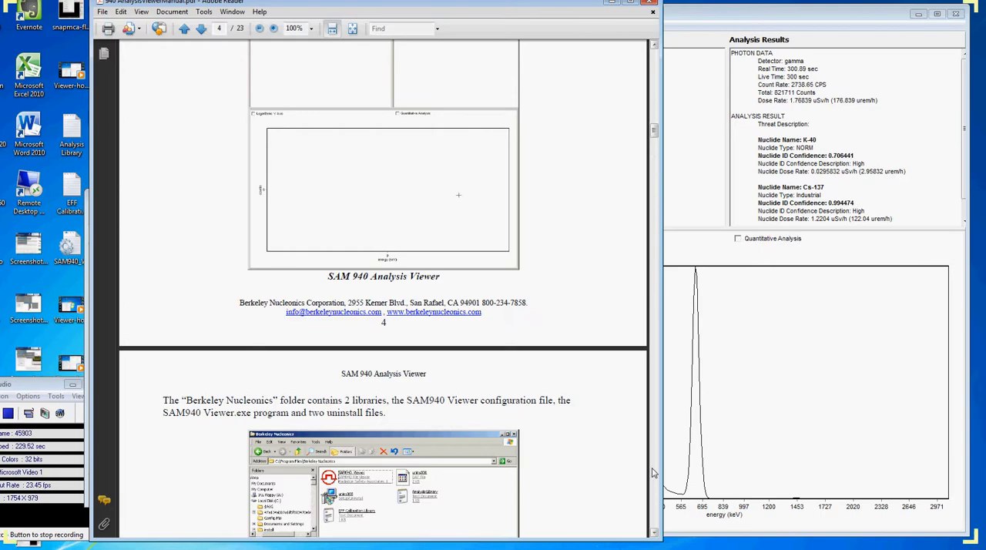
{"action": "left_click", "coordinate": [201, 27]}
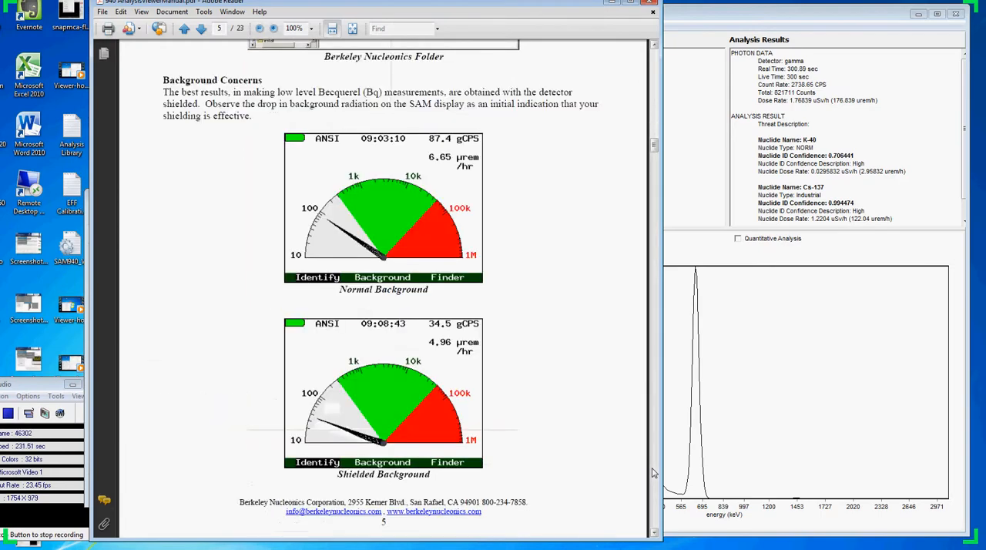
{"action": "scroll", "scroll_direction": "down", "scroll_amount": 3}
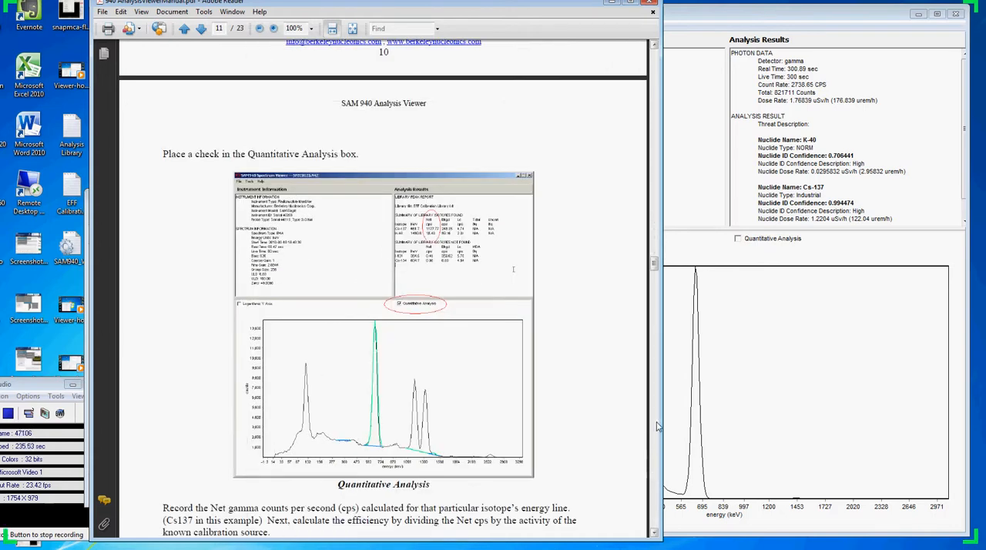
{"action": "mouse_move", "coordinate": [277, 68]}
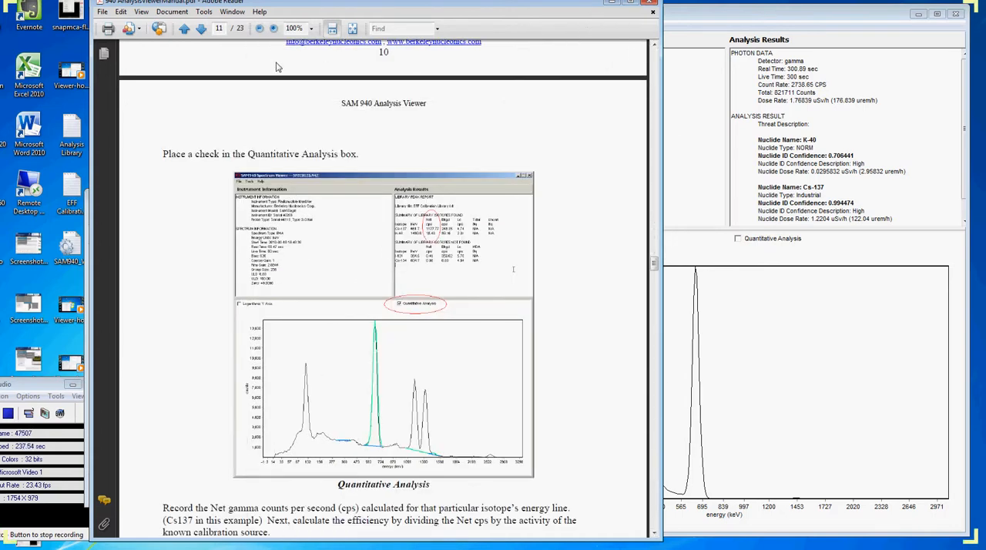
{"action": "left_click", "coordinate": [308, 28]}
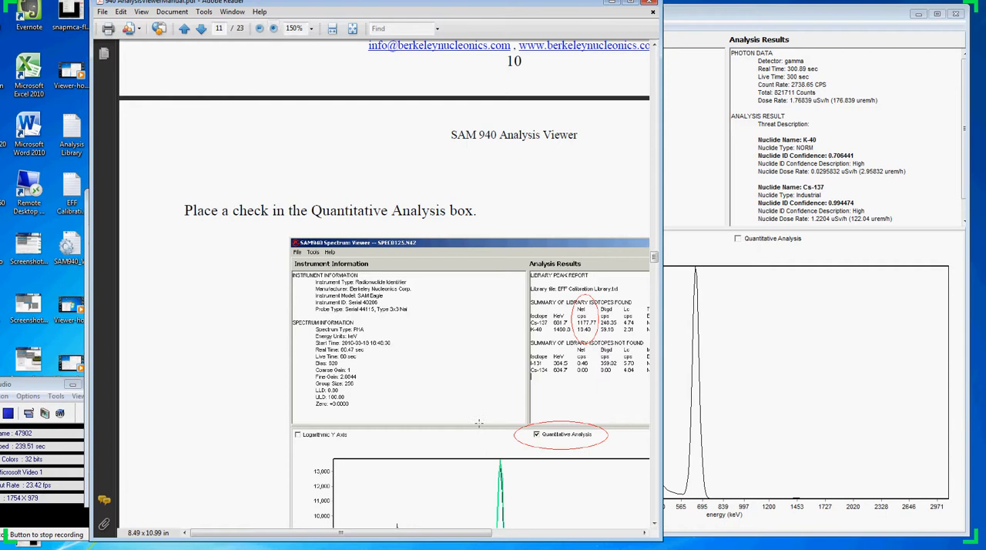